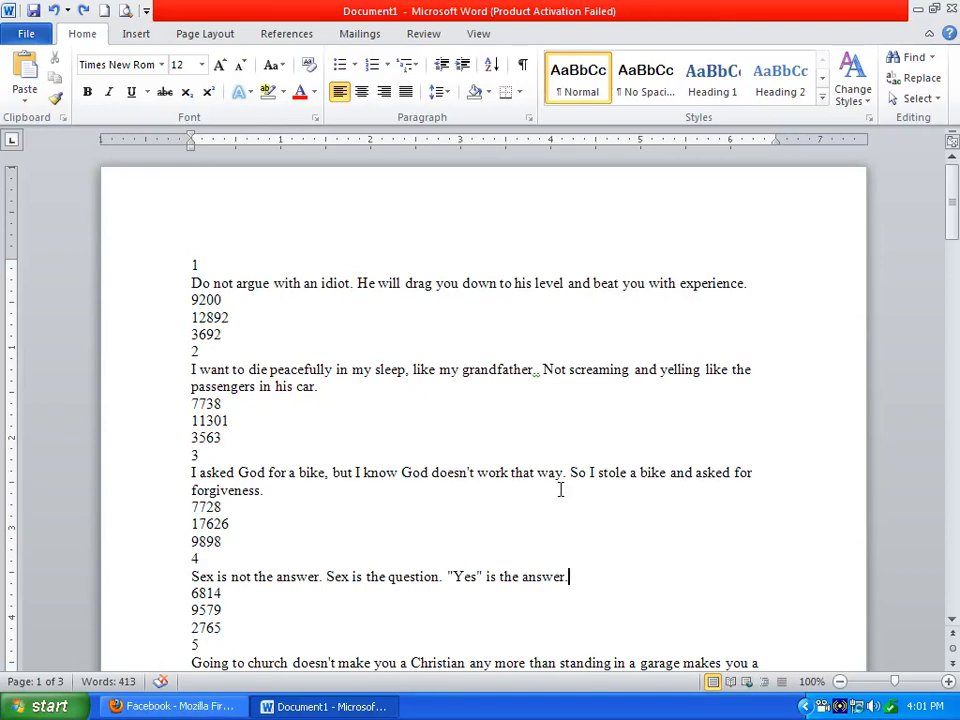
{"action": "mouse_move", "coordinate": [374, 436]}
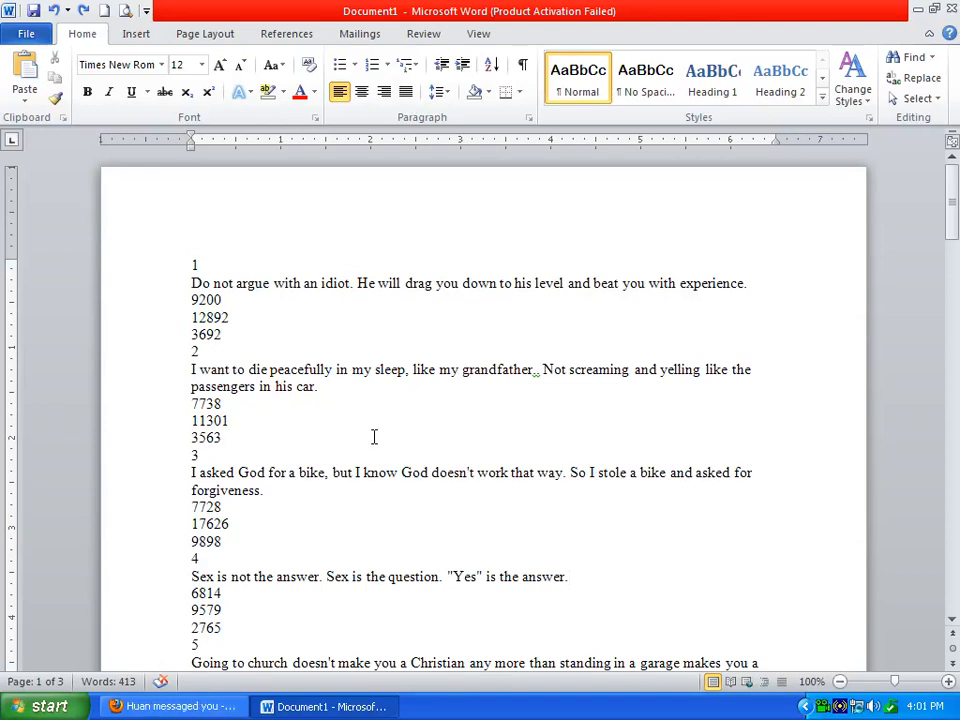
Select the opening lines and first few quotes, then clear the selection again
{"action": "left_click_drag", "start_coordinate": [192, 264], "coordinate": [228, 300]}
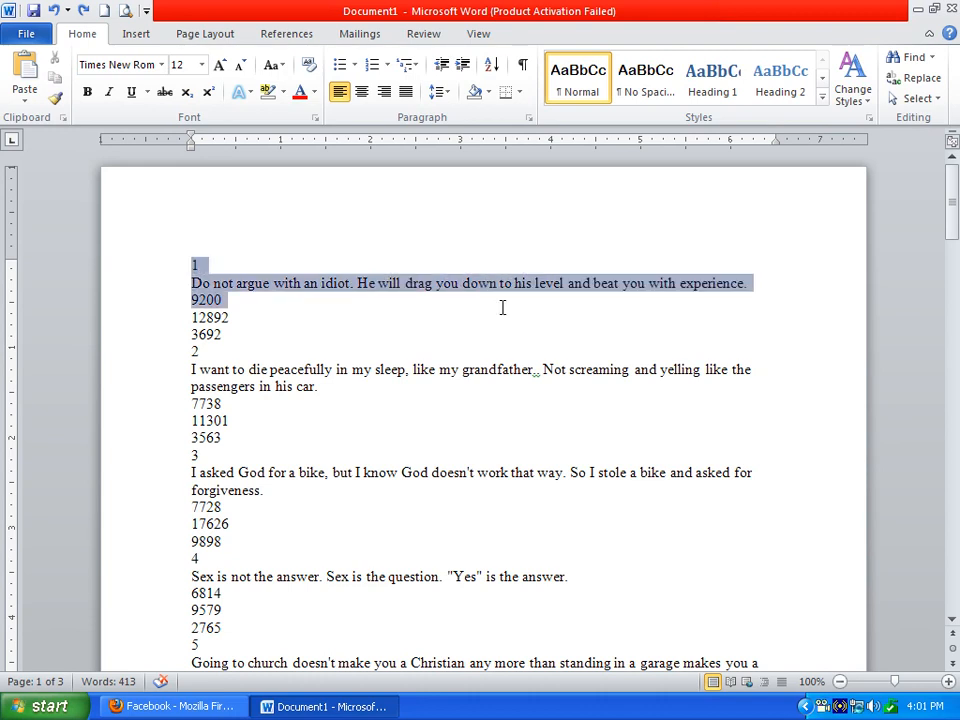
{"action": "scroll", "scroll_direction": "down", "scroll_amount": 3}
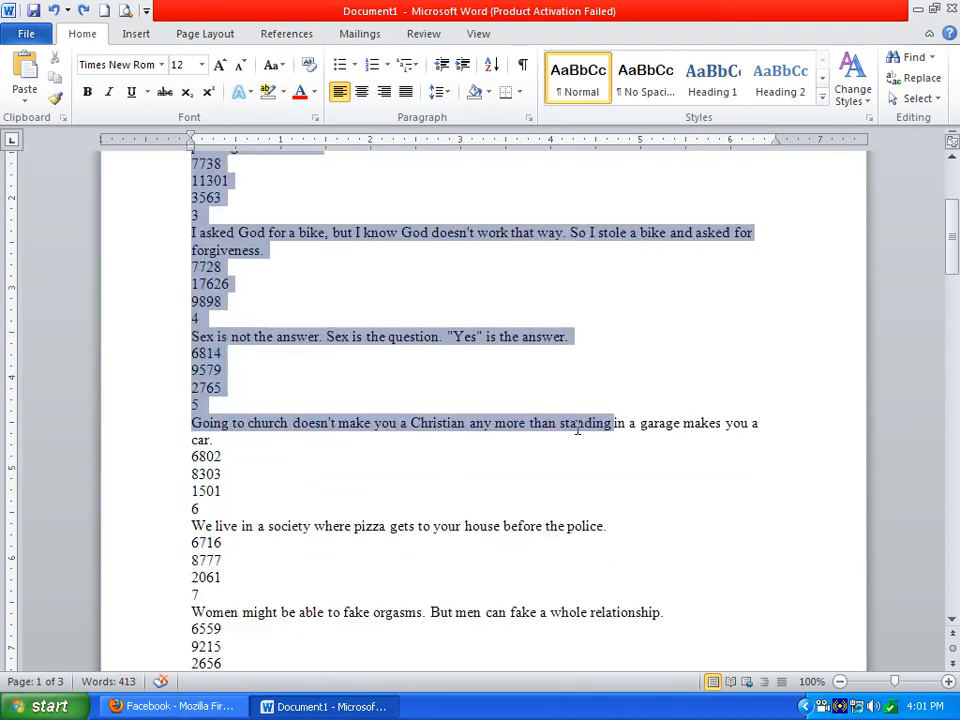
{"action": "scroll", "scroll_direction": "down", "scroll_amount": 3}
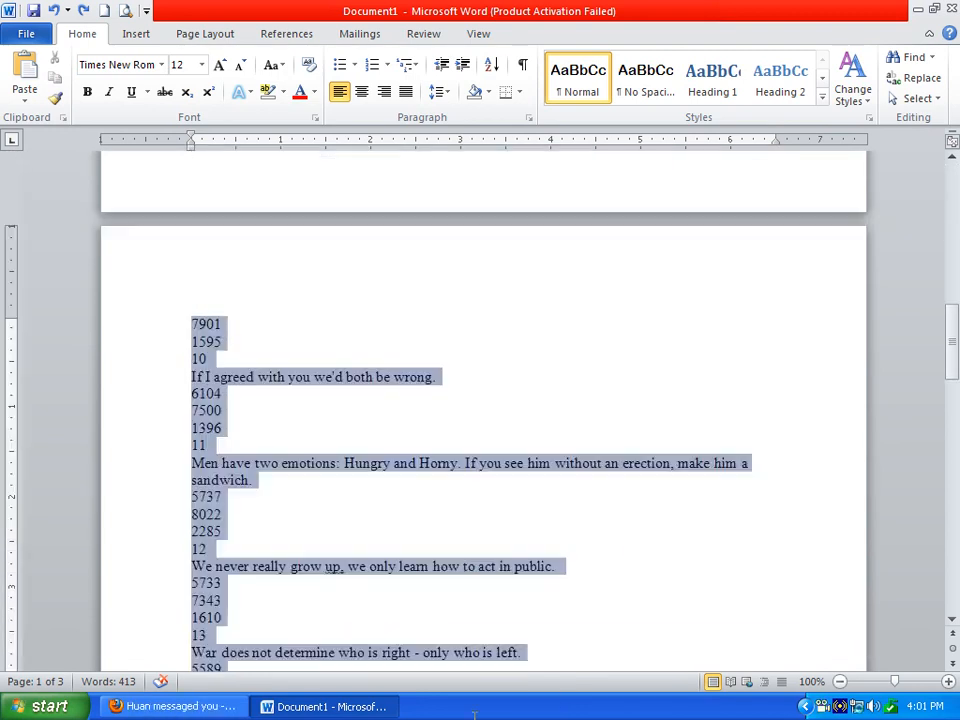
{"action": "scroll", "scroll_direction": "down", "scroll_amount": 3}
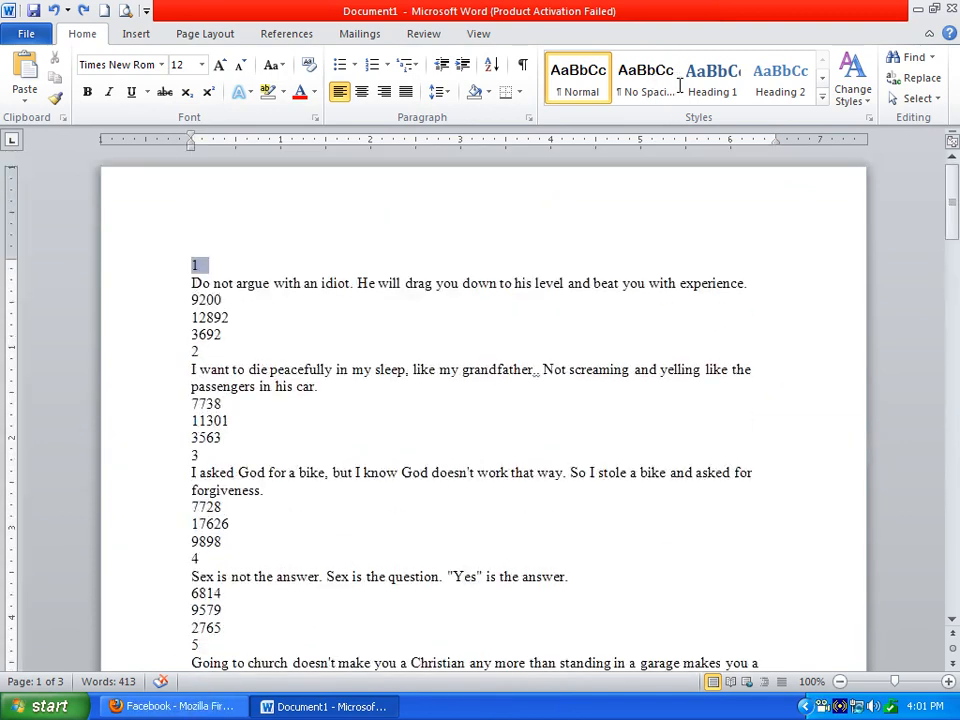
{"action": "left_click_drag", "start_coordinate": [192, 264], "coordinate": [668, 472]}
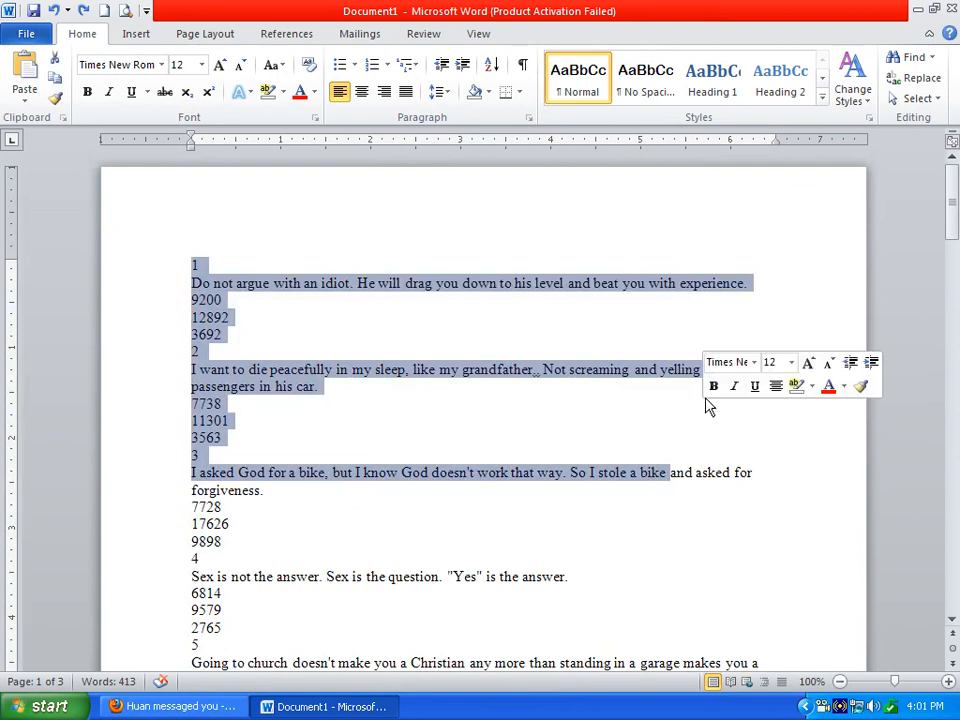
{"action": "left_click", "coordinate": [258, 328]}
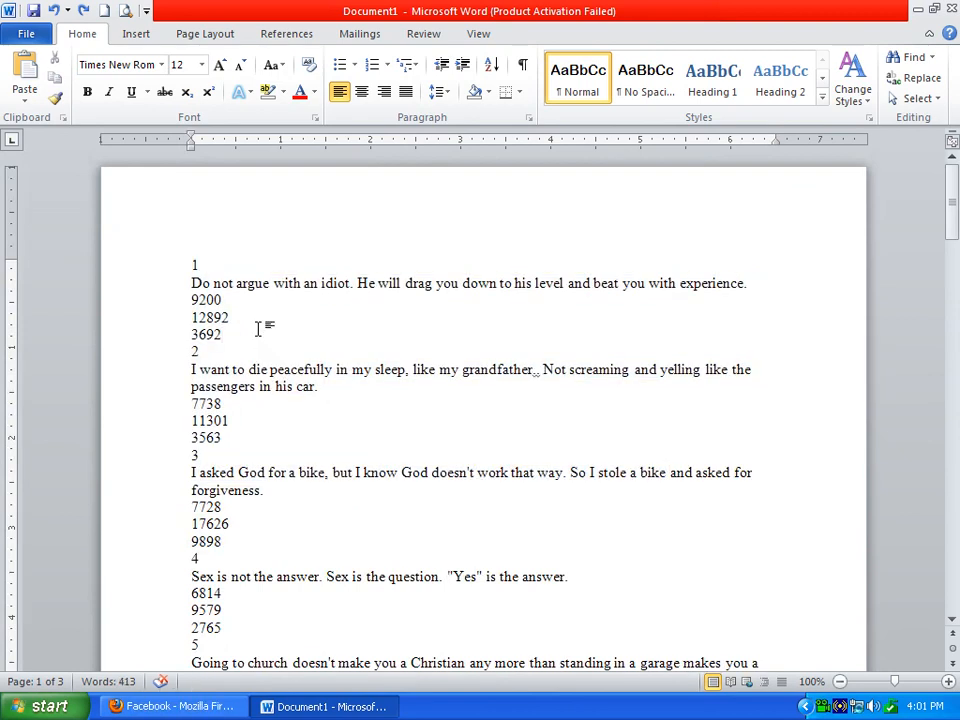
{"action": "mouse_move", "coordinate": [420, 266]}
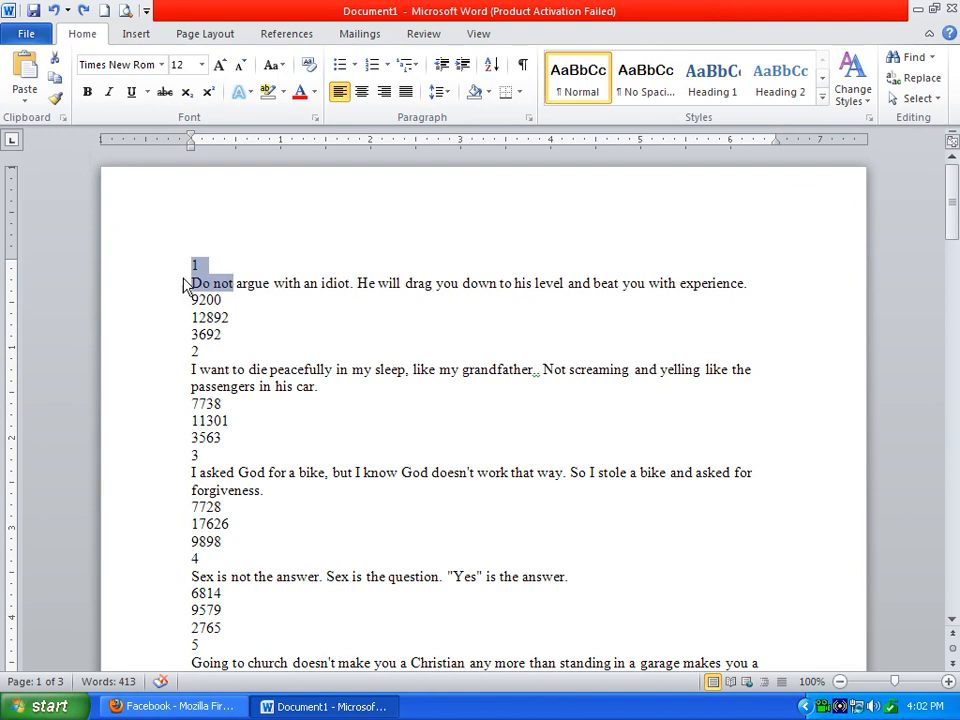
Scroll down through the quotes toward the final twentieth quote
{"action": "scroll", "scroll_direction": "down", "scroll_amount": 3}
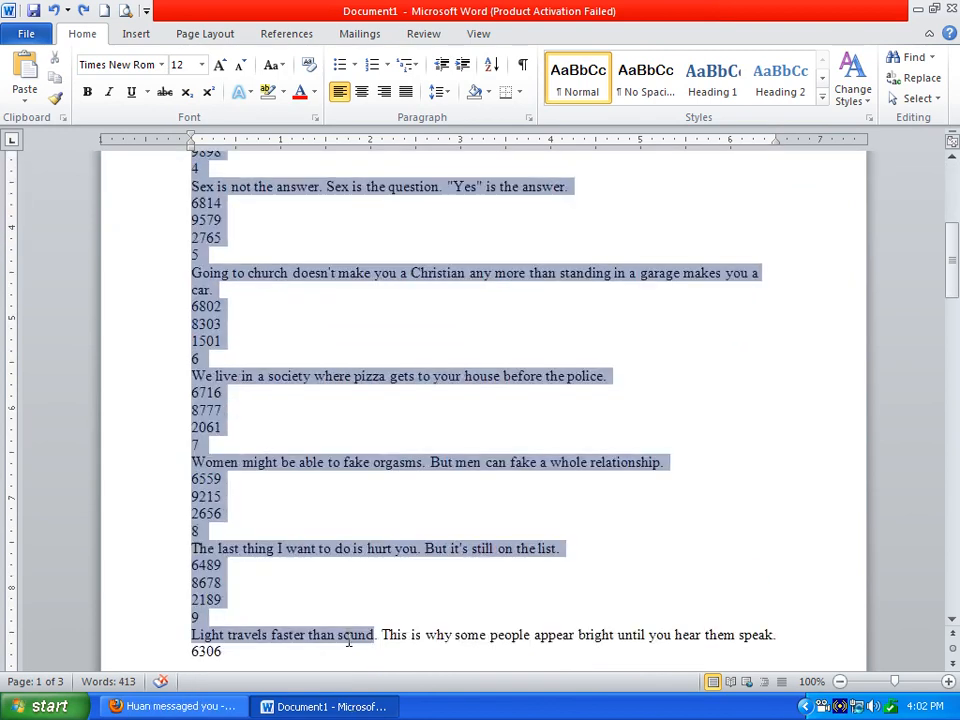
{"action": "scroll", "scroll_direction": "down", "scroll_amount": 3}
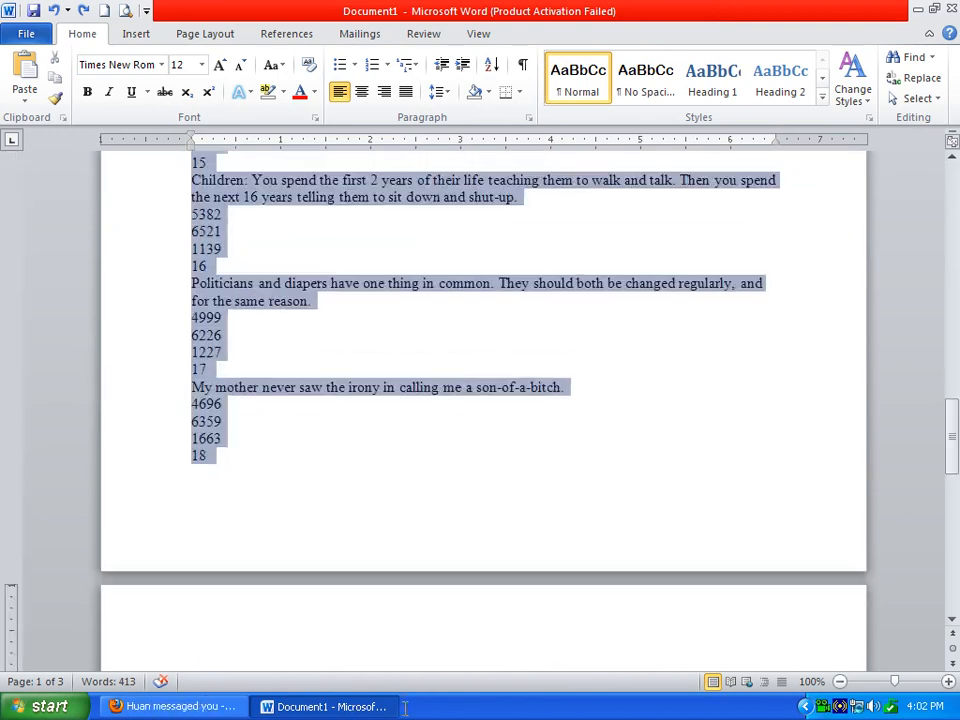
{"action": "scroll", "scroll_direction": "down", "scroll_amount": 3}
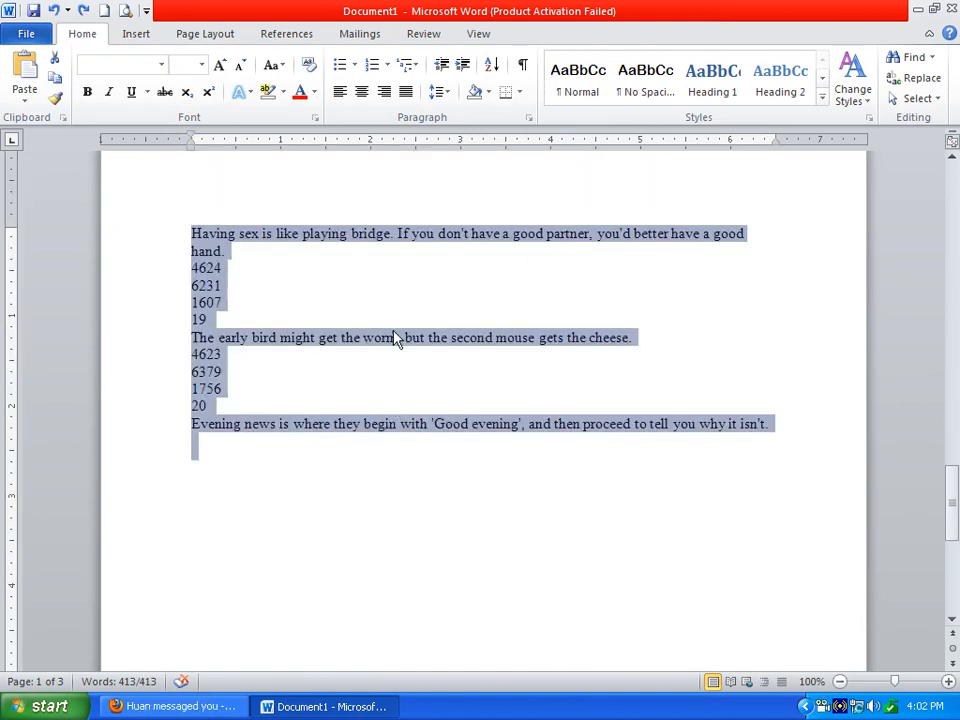
{"action": "mouse_move", "coordinate": [438, 92]}
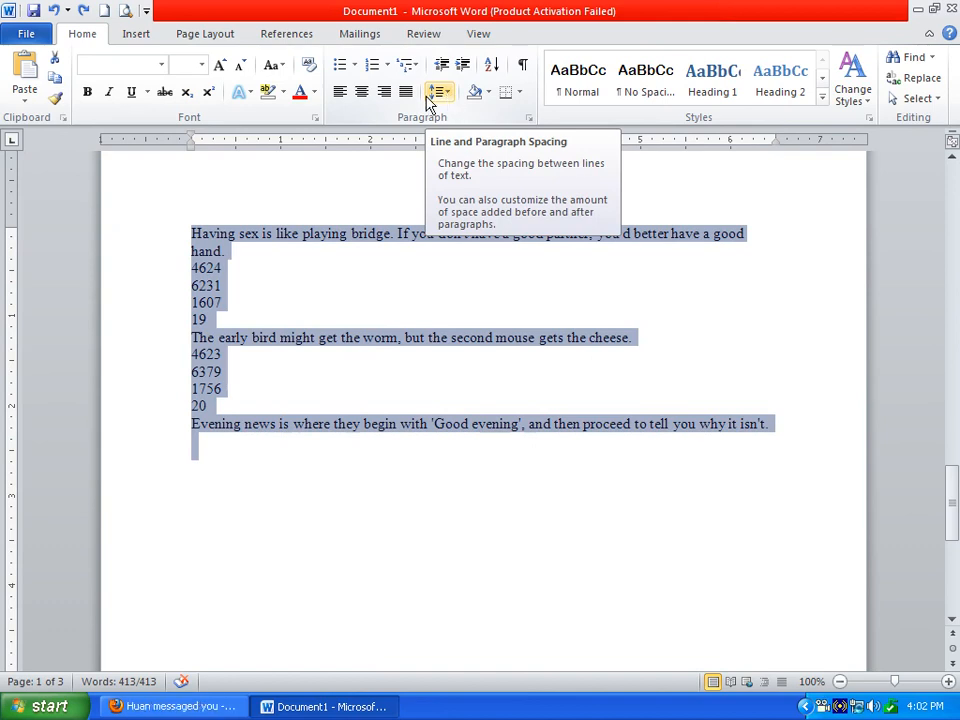
{"action": "mouse_move", "coordinate": [398, 110]}
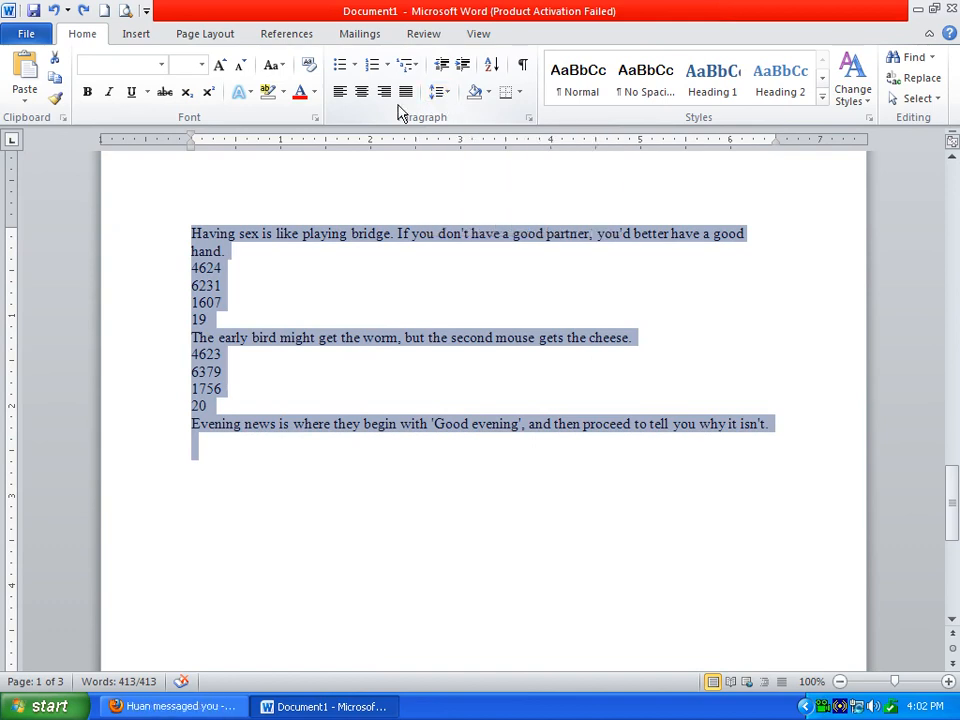
Apply 2.0 line spacing to the whole document from the Home ribbon's Line and Paragraph Spacing
{"action": "left_click", "coordinate": [438, 92]}
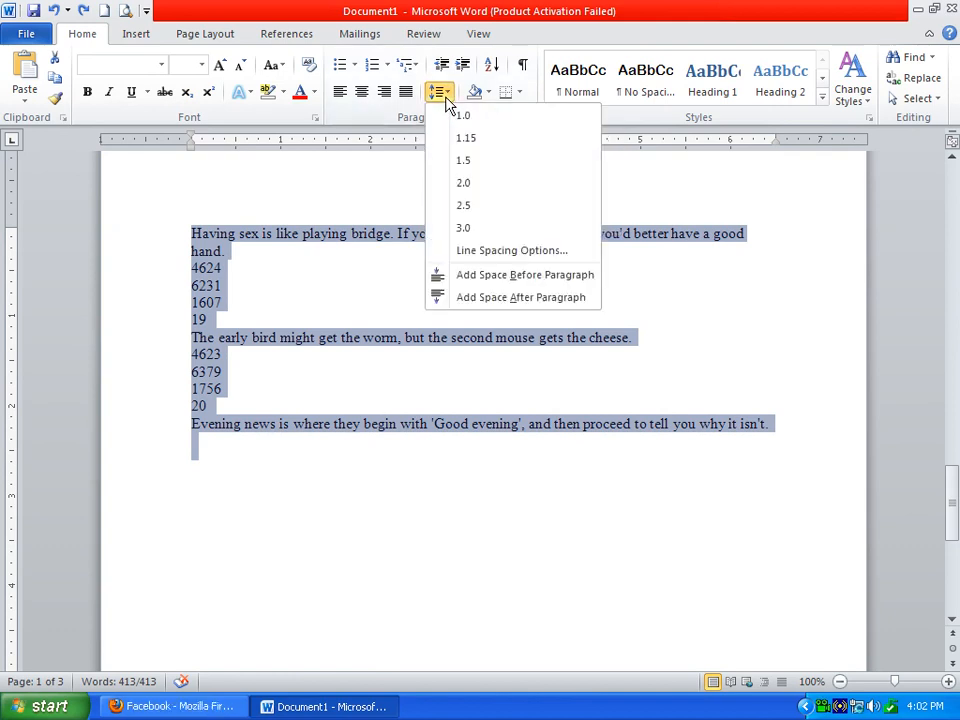
{"action": "left_click", "coordinate": [464, 182]}
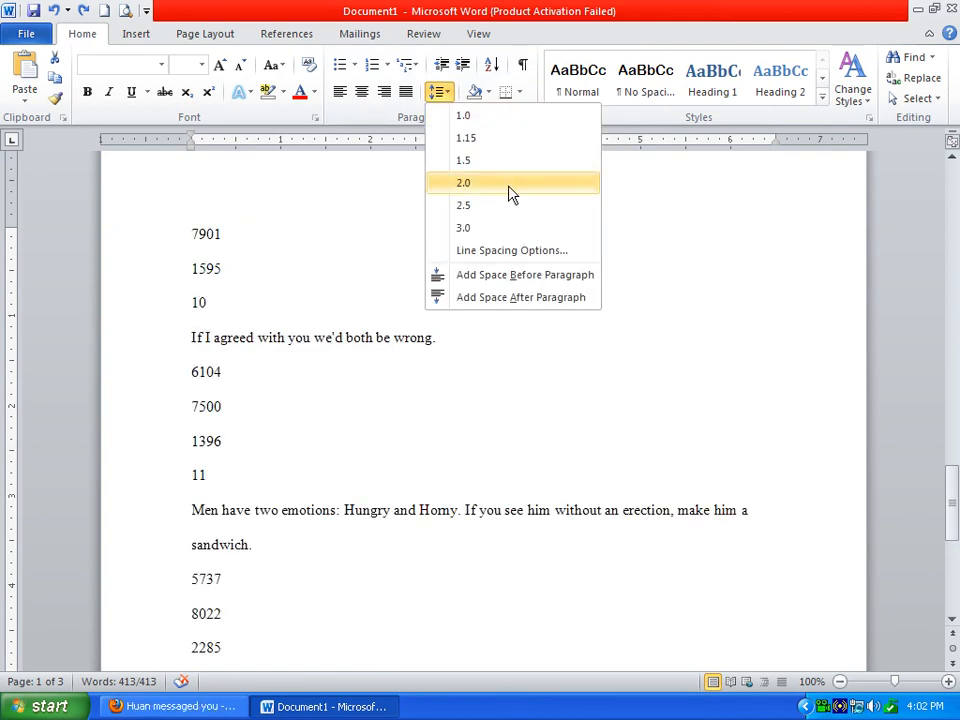
{"action": "mouse_move", "coordinate": [490, 228]}
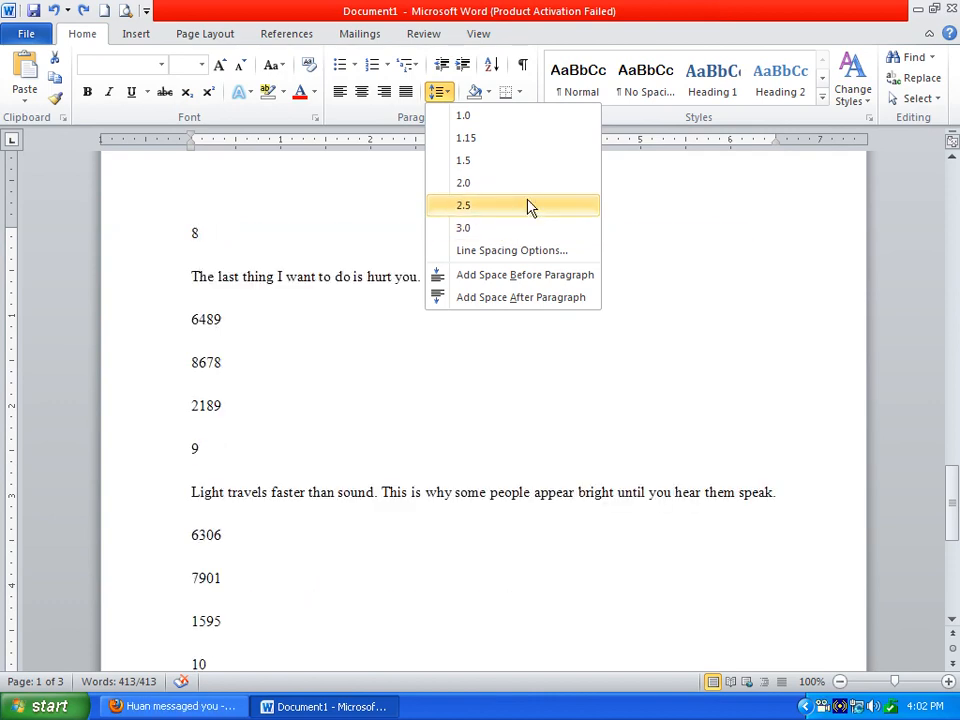
{"action": "mouse_move", "coordinate": [510, 182]}
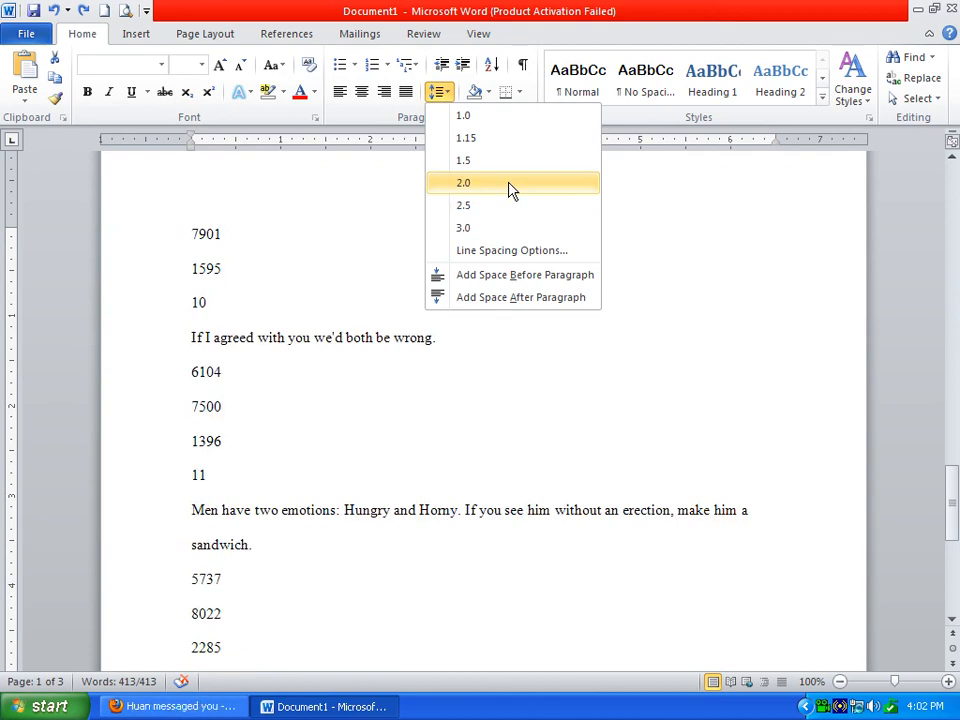
{"action": "left_click", "coordinate": [464, 182]}
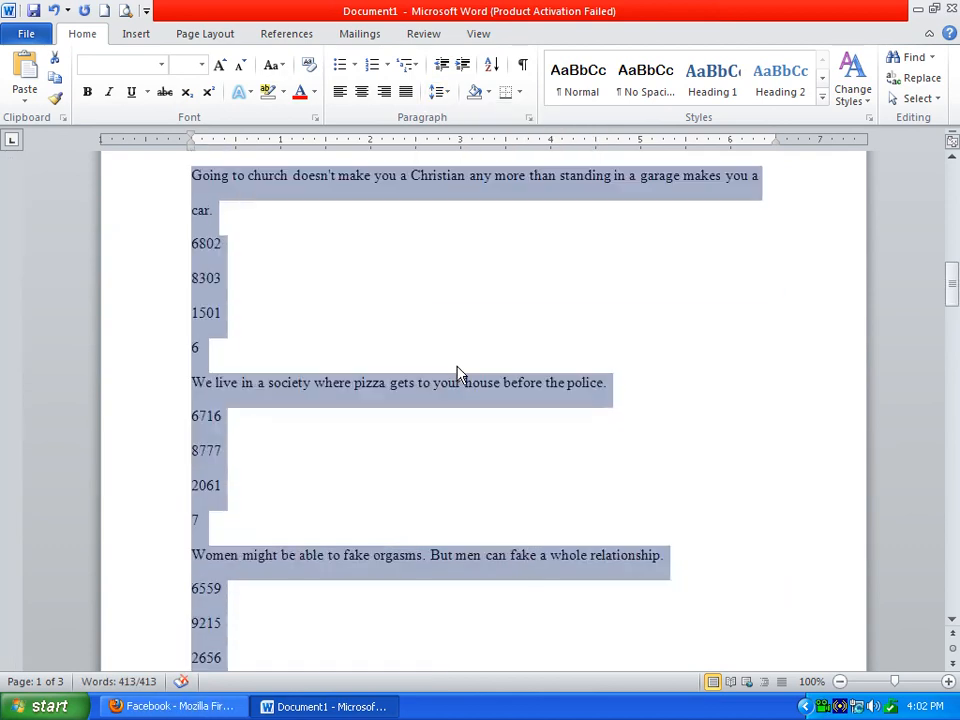
{"action": "scroll", "scroll_direction": "up", "scroll_amount": 3}
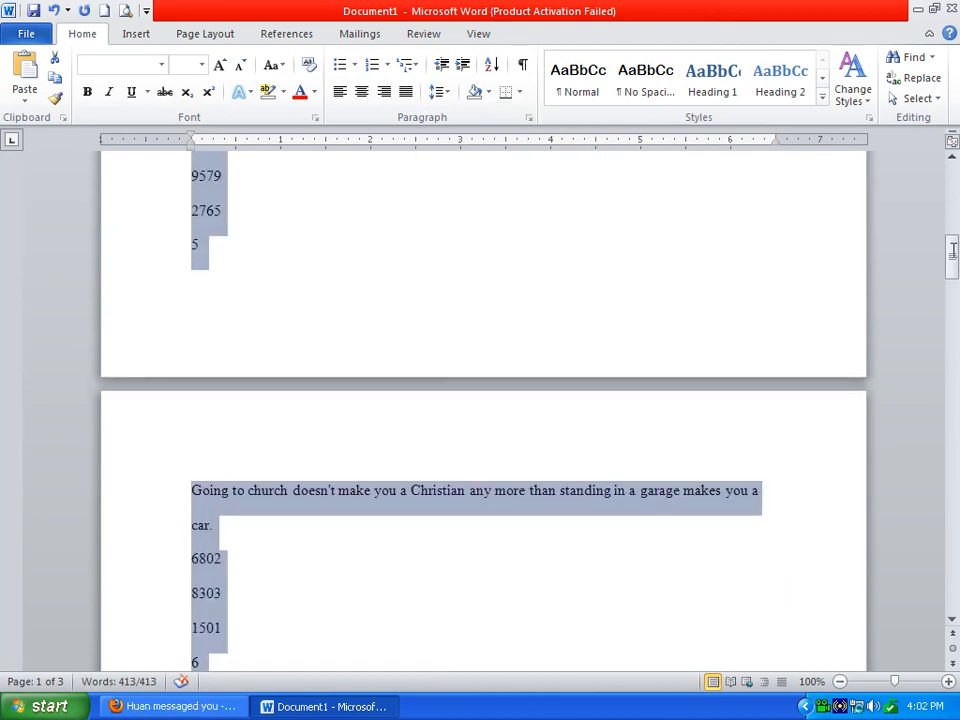
{"action": "scroll", "scroll_direction": "up", "scroll_amount": 3}
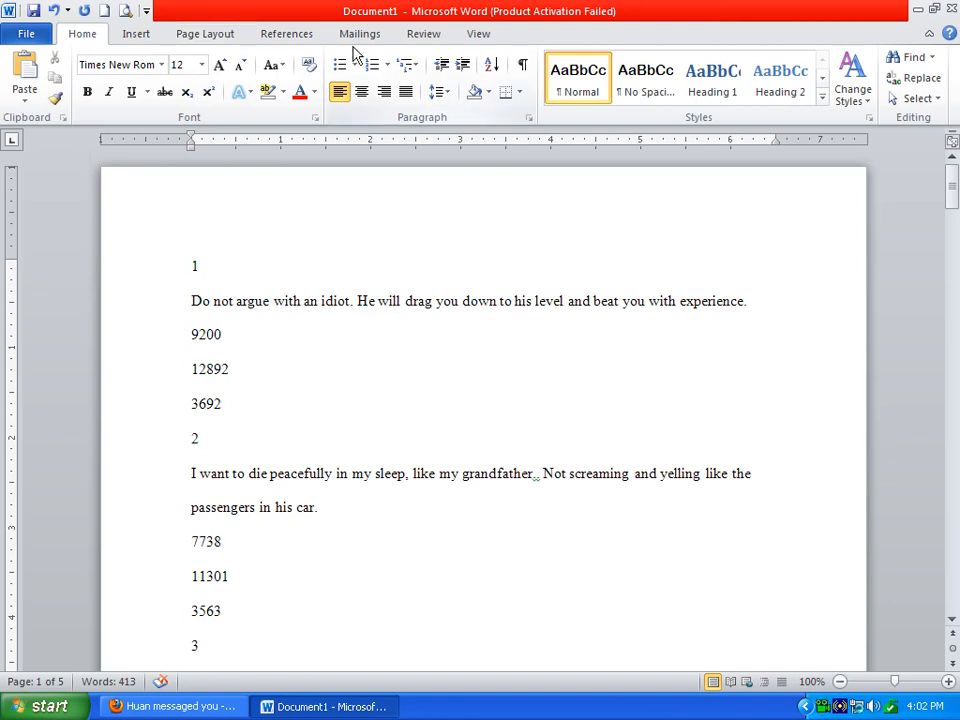
{"action": "left_click", "coordinate": [204, 32]}
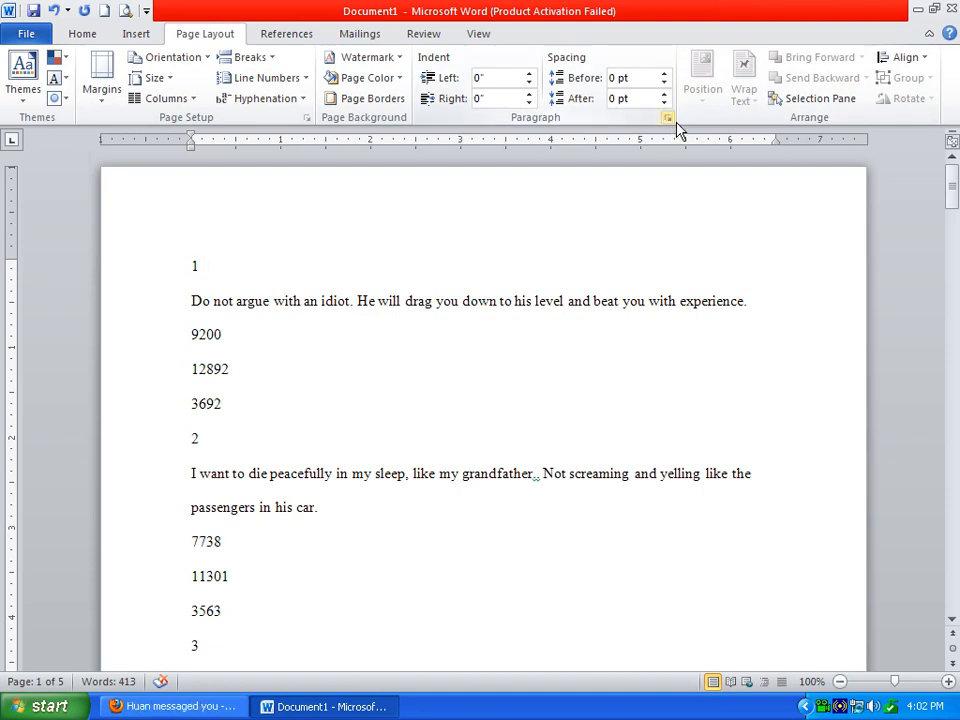
In the Paragraph dialog, confirm Double line spacing and untick 'Don't add space between paragraphs of the same style'
{"action": "left_click", "coordinate": [668, 116]}
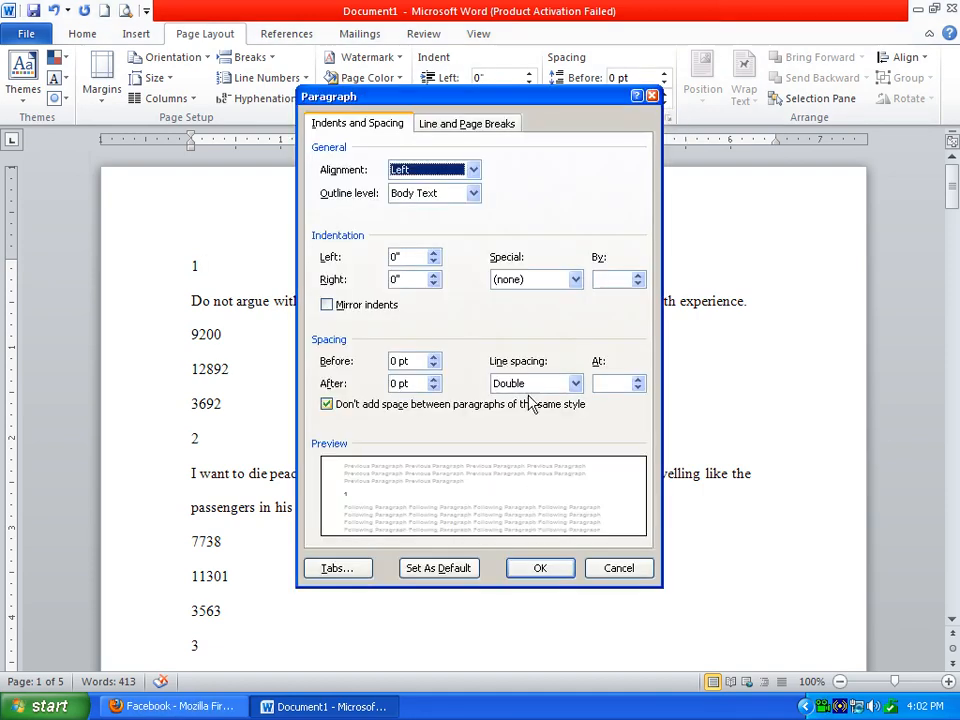
{"action": "left_click", "coordinate": [328, 404]}
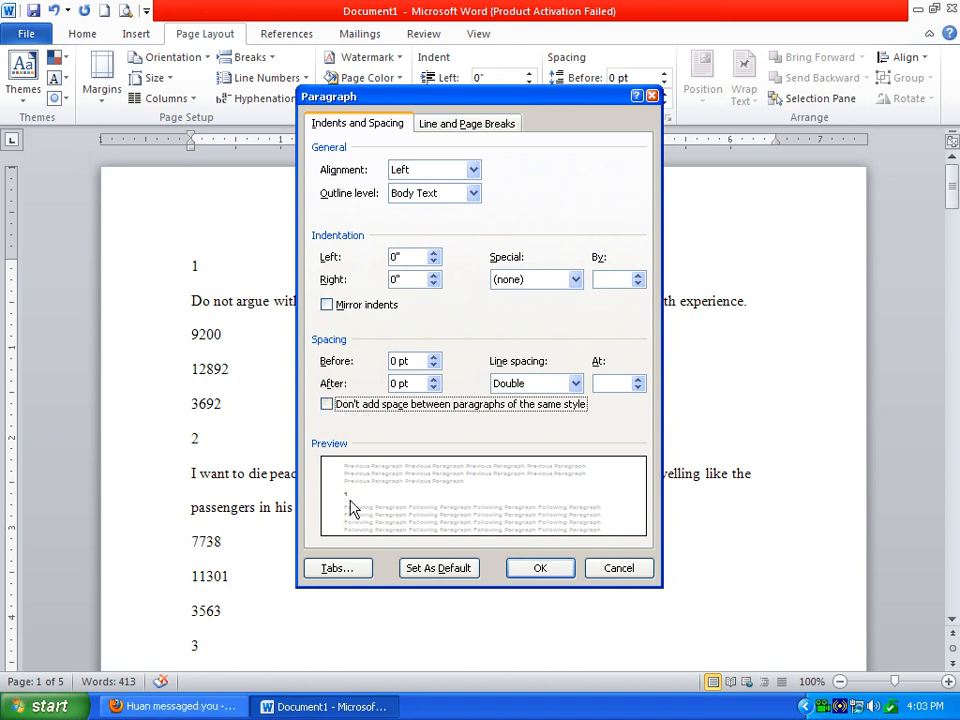
{"action": "left_click", "coordinate": [326, 404]}
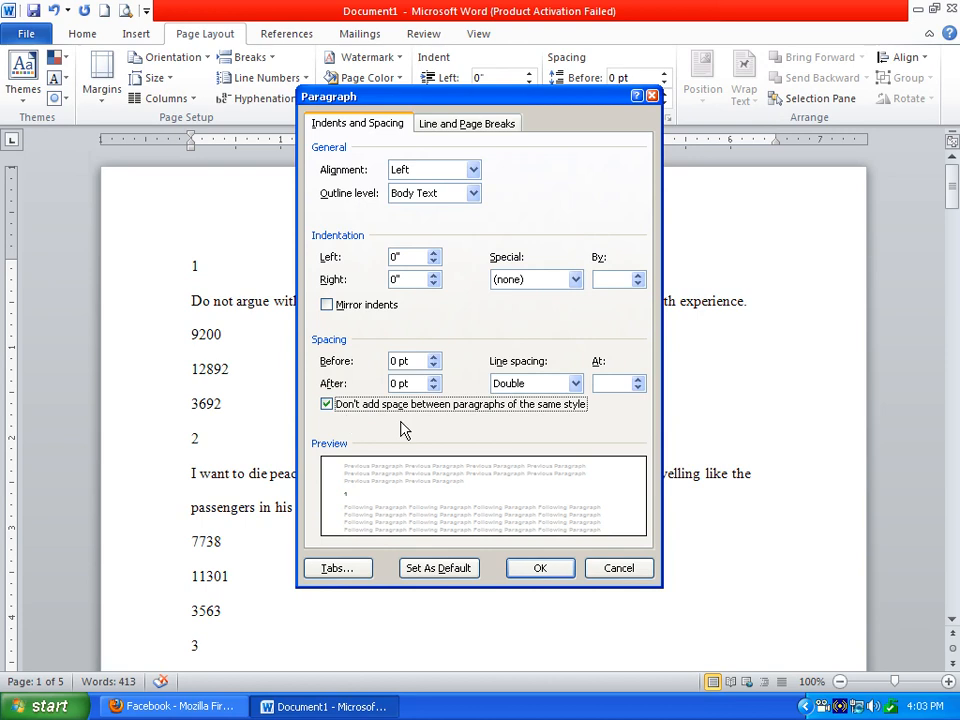
{"action": "mouse_move", "coordinate": [362, 396]}
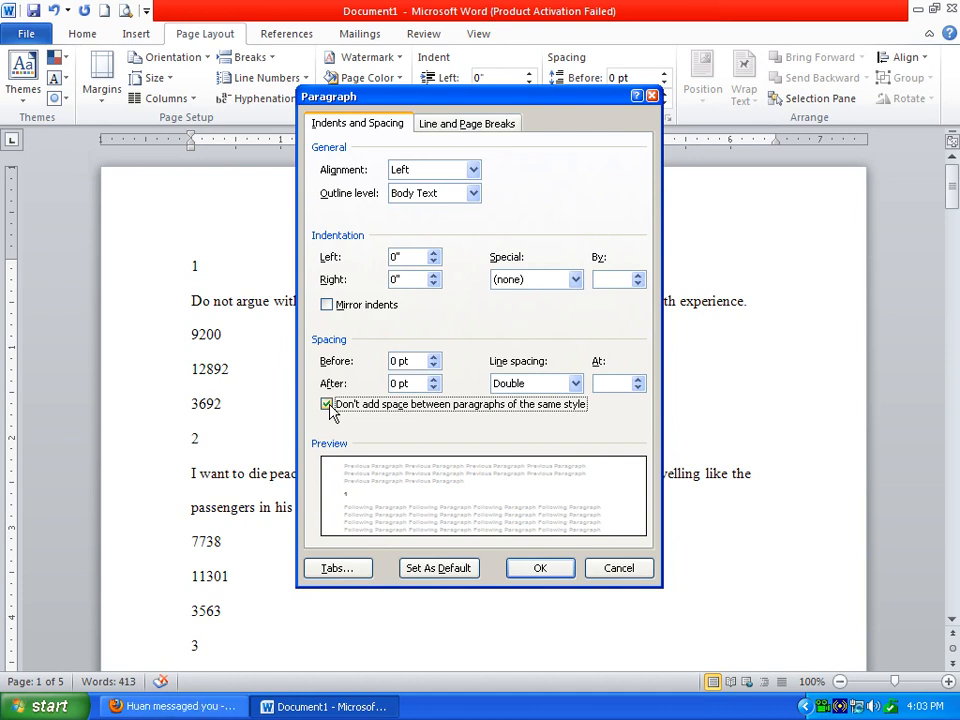
{"action": "left_click", "coordinate": [324, 404]}
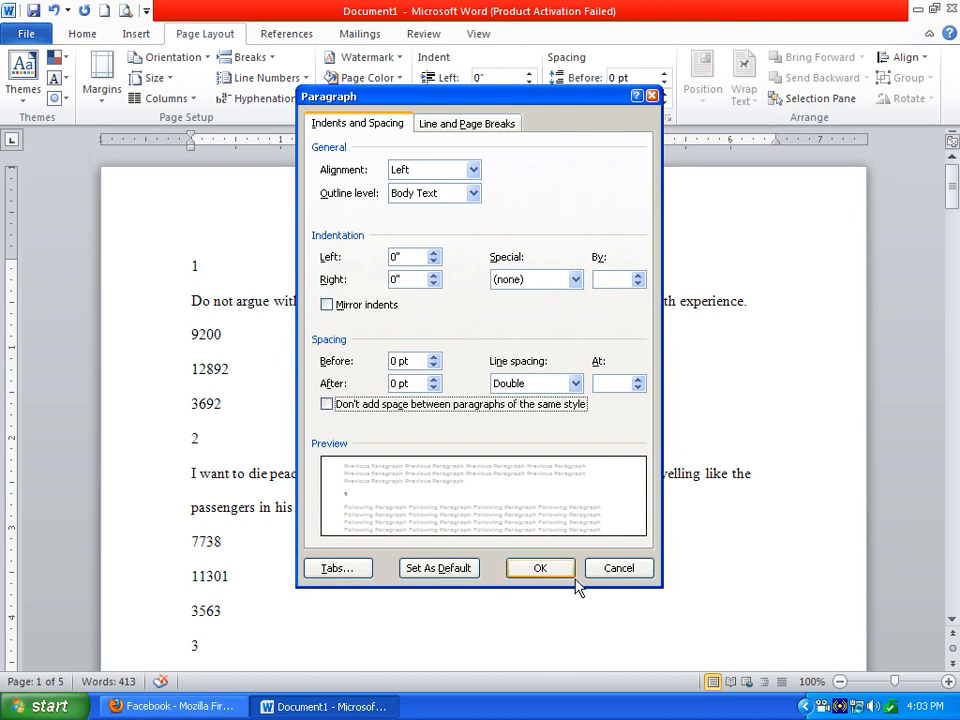
{"action": "mouse_move", "coordinate": [538, 596]}
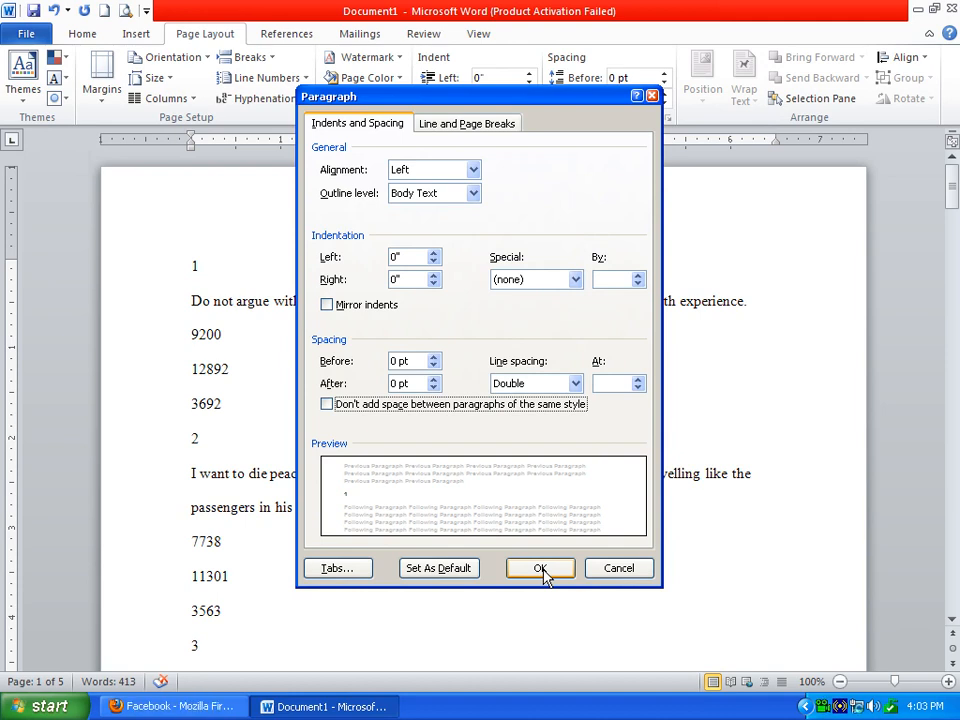
Accept the paragraph settings with OK and return the insertion point to the double-spaced quotes
{"action": "left_click", "coordinate": [540, 568]}
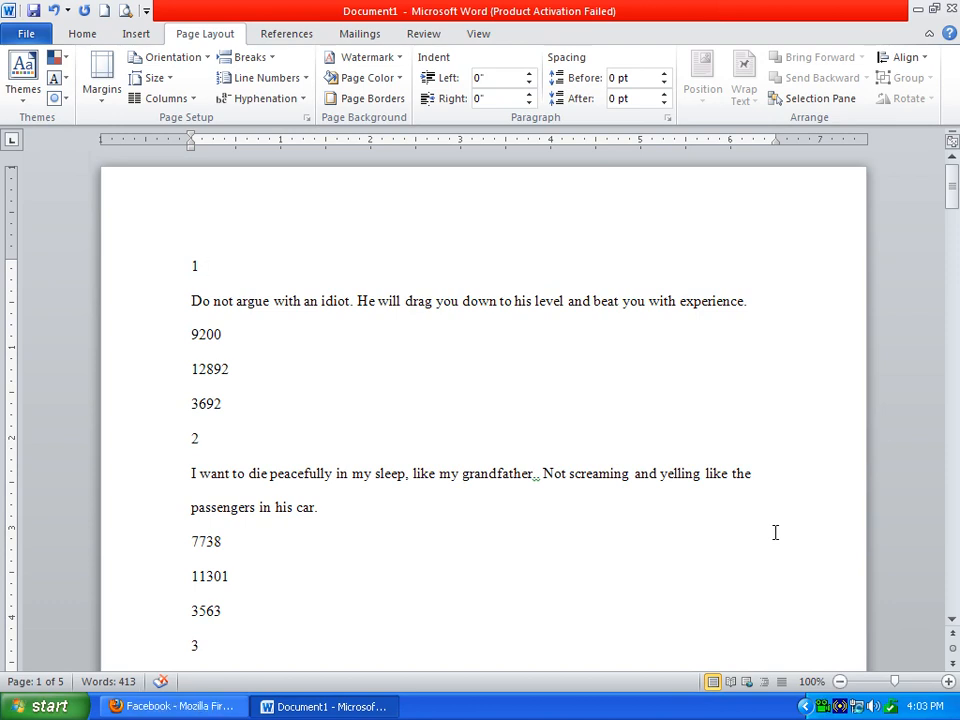
{"action": "left_click", "coordinate": [200, 266]}
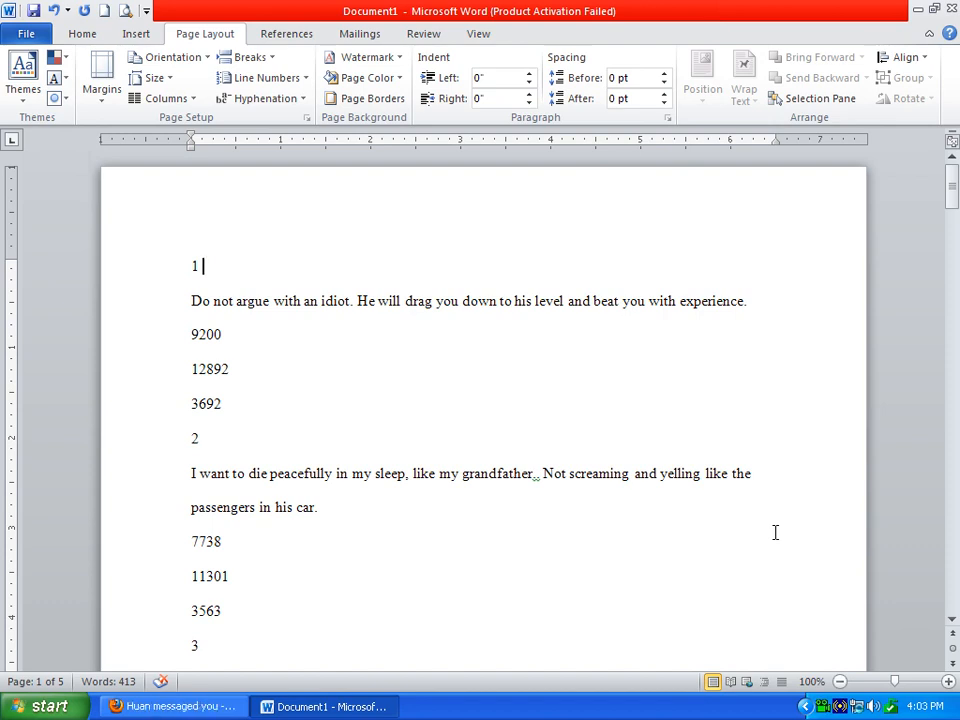